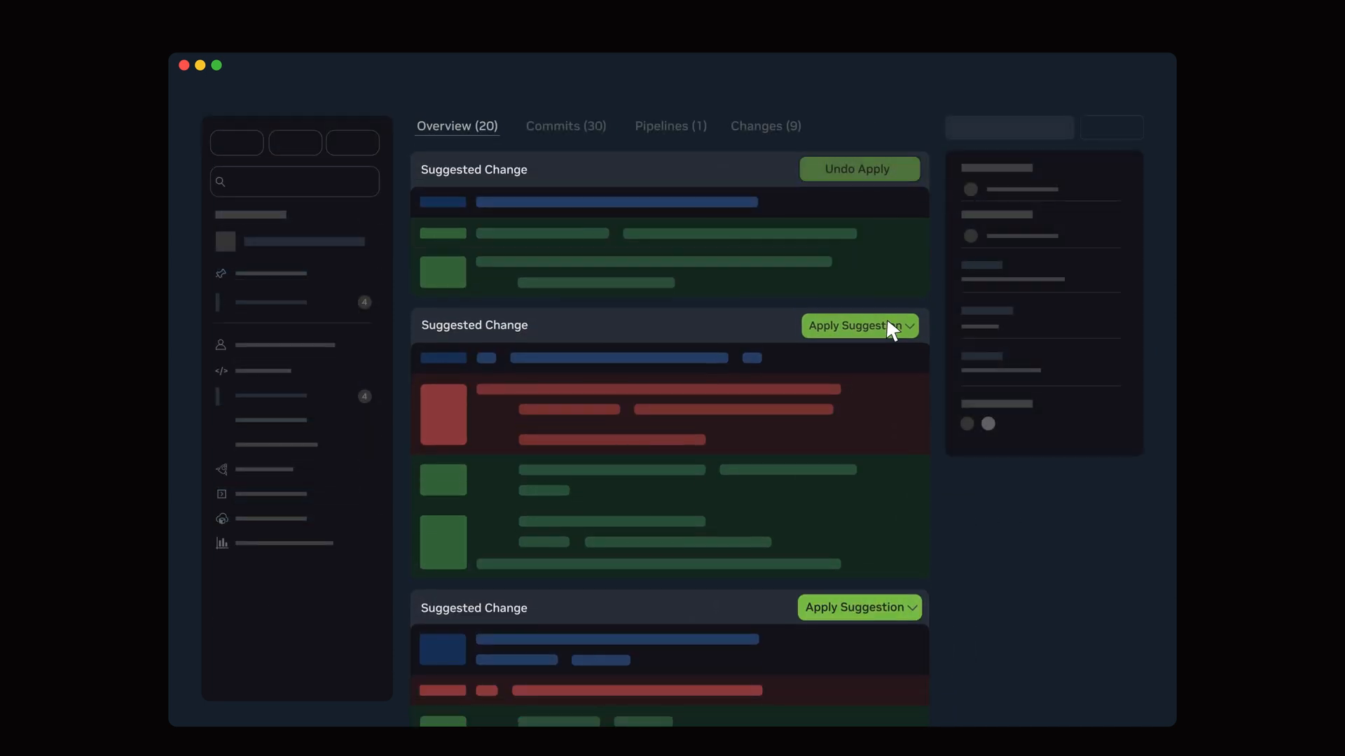
Apply the second suggested change so it shows Undo Apply
click(852, 326)
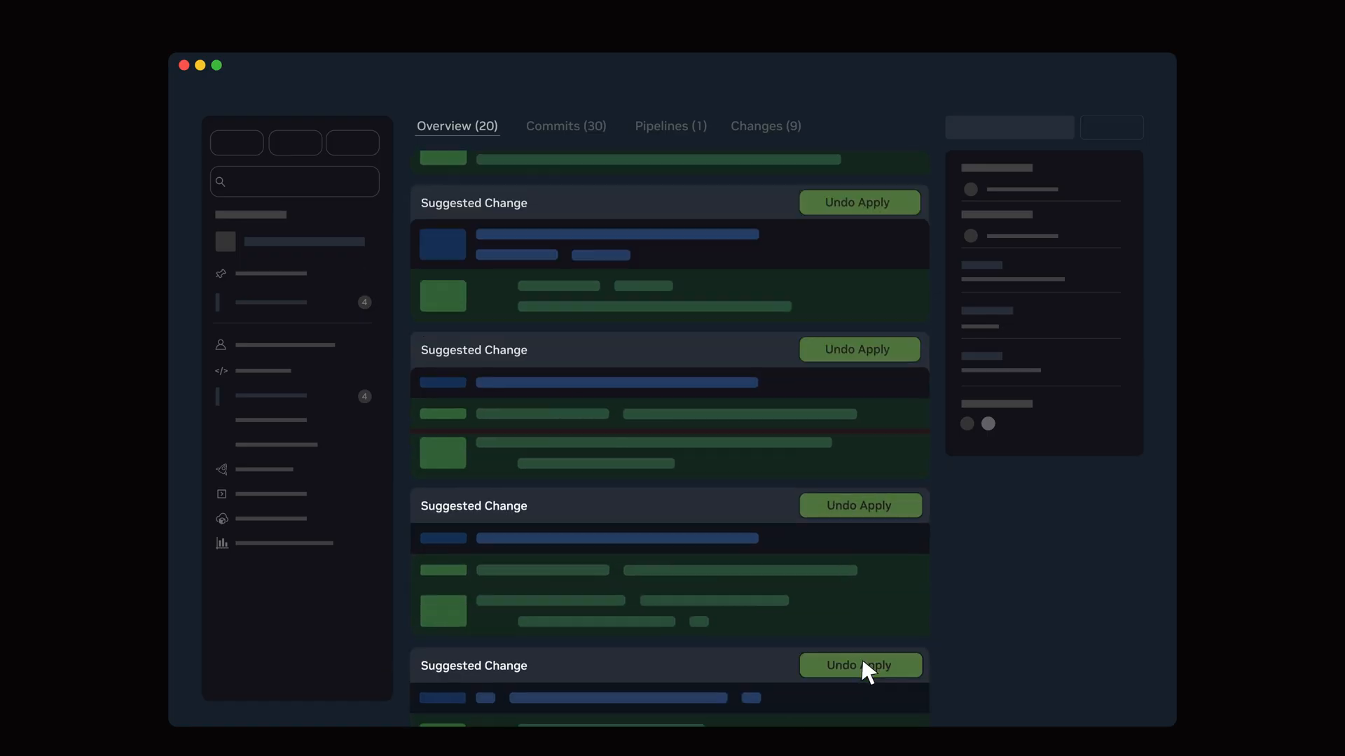